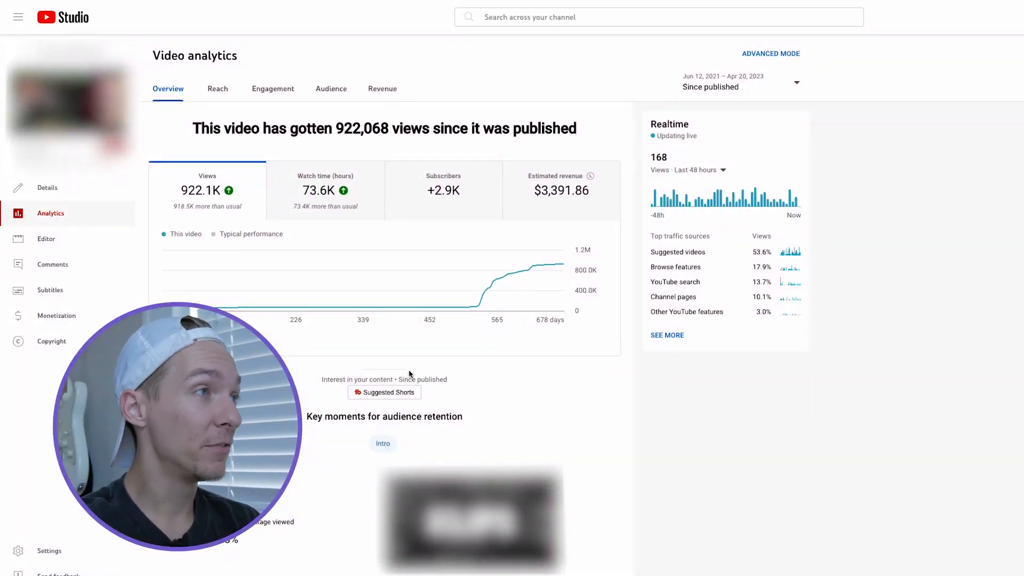
mouse_move(460, 307)
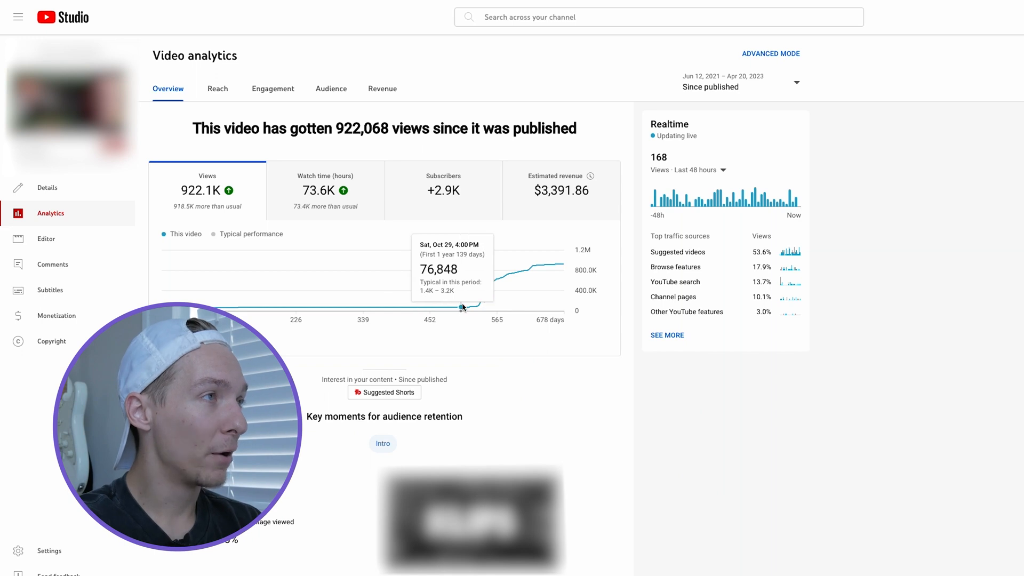
mouse_move(469, 309)
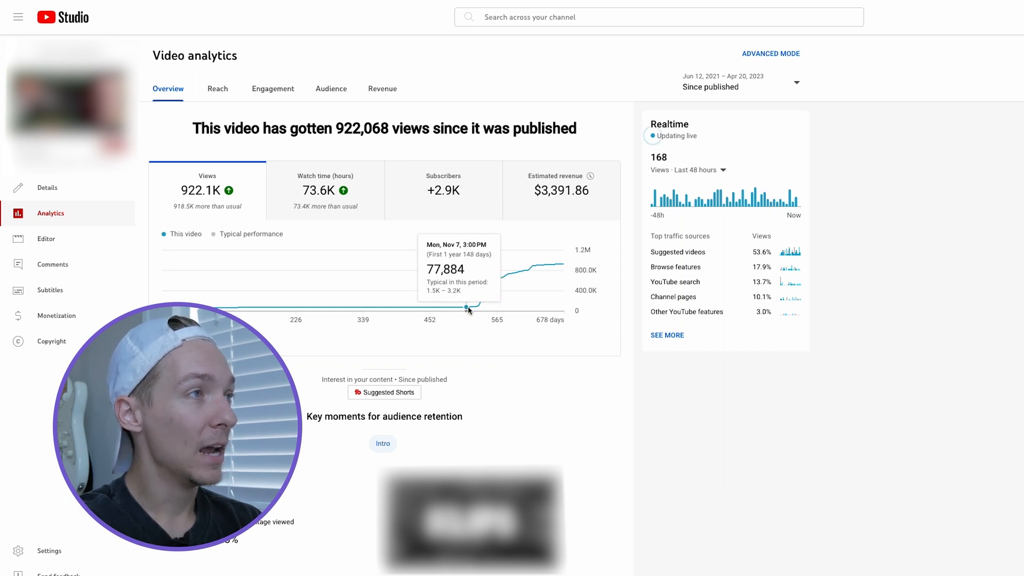
mouse_move(539, 268)
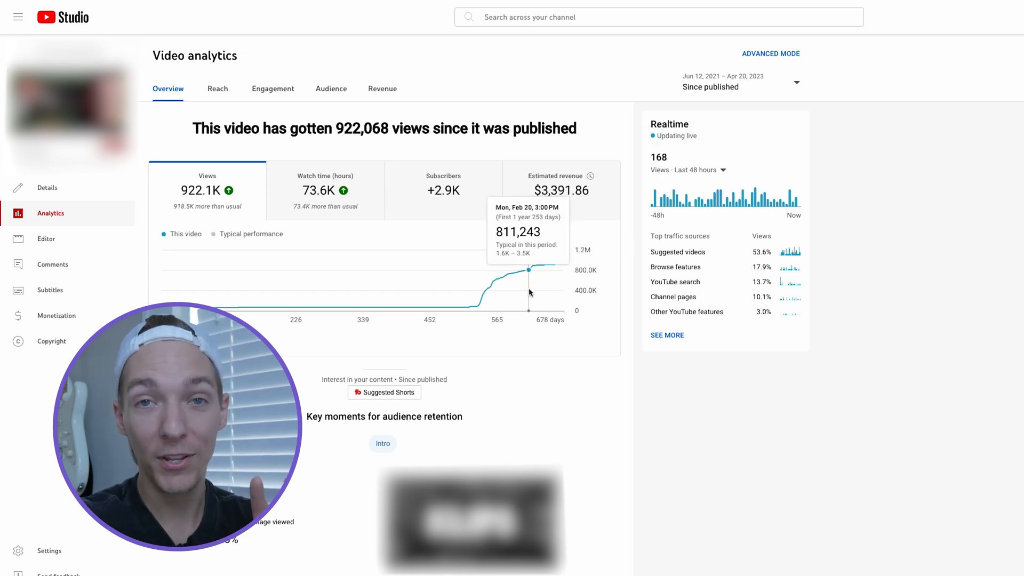
mouse_move(519, 295)
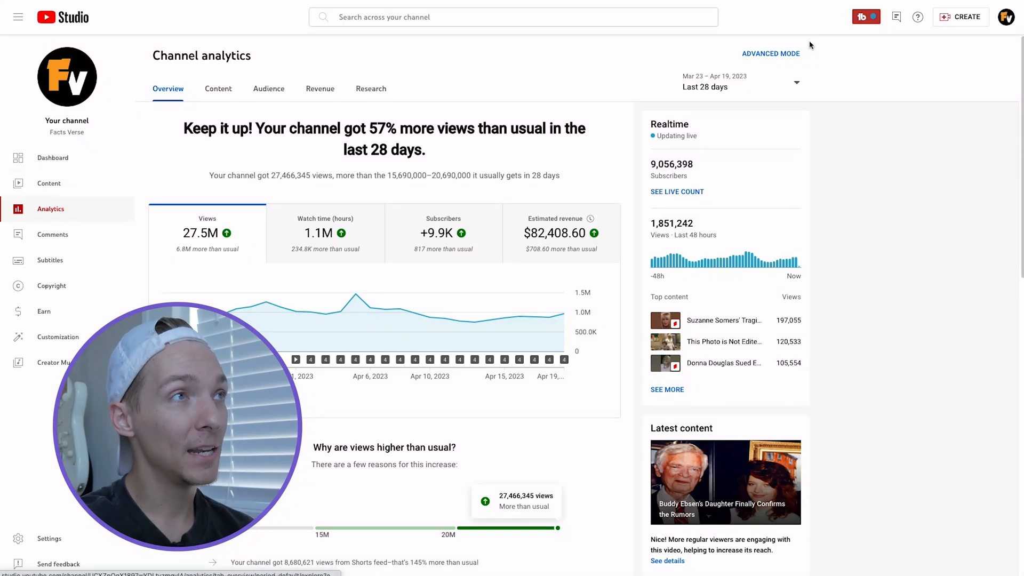
Switch to the advanced analytics report and chart impressions by content instead of views.
left_click(771, 54)
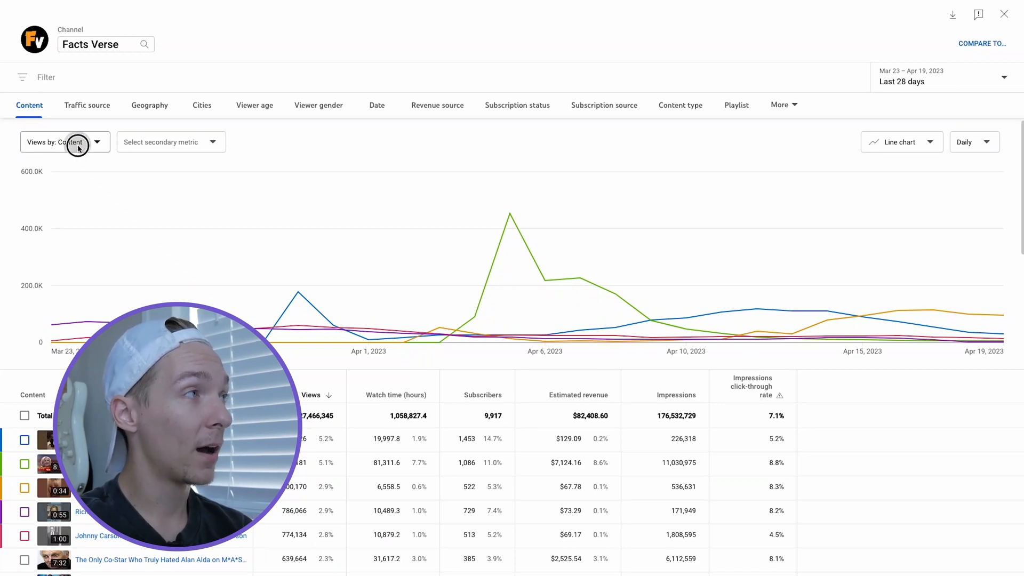
left_click(64, 142)
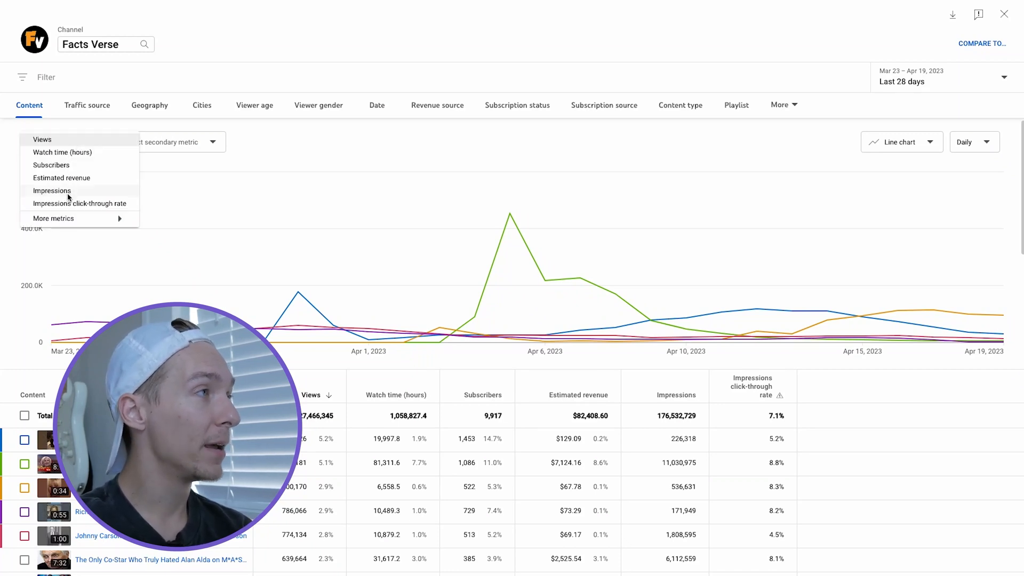
left_click(52, 190)
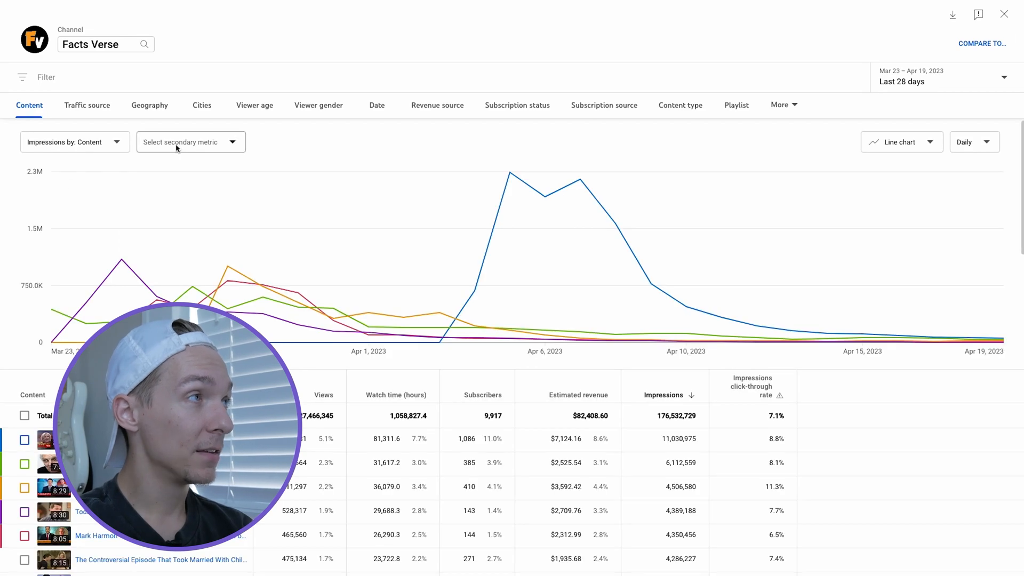
left_click(190, 141)
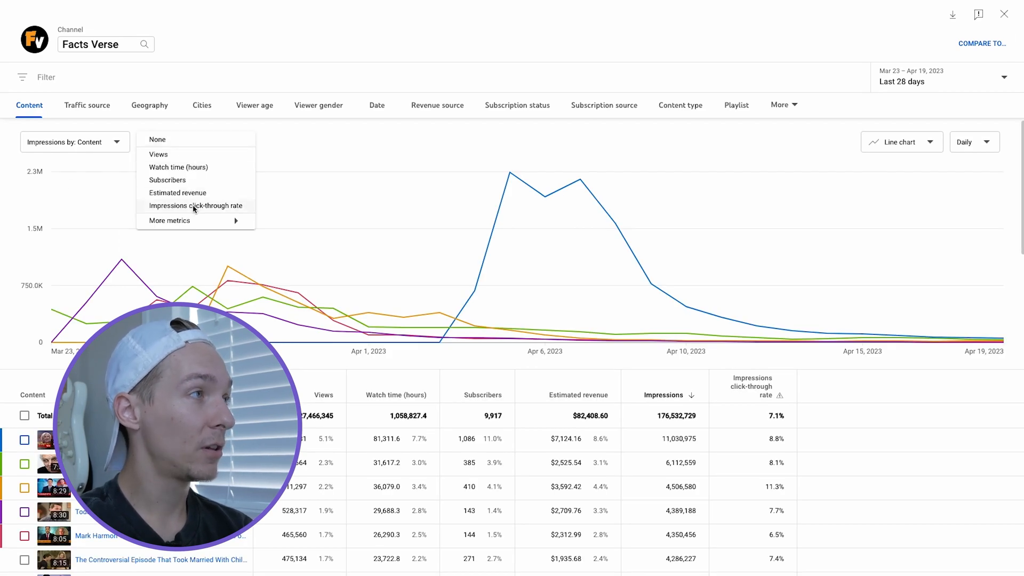
Add impressions click-through rate as the second chart metric and review the Impressions and CTR columns.
left_click(196, 205)
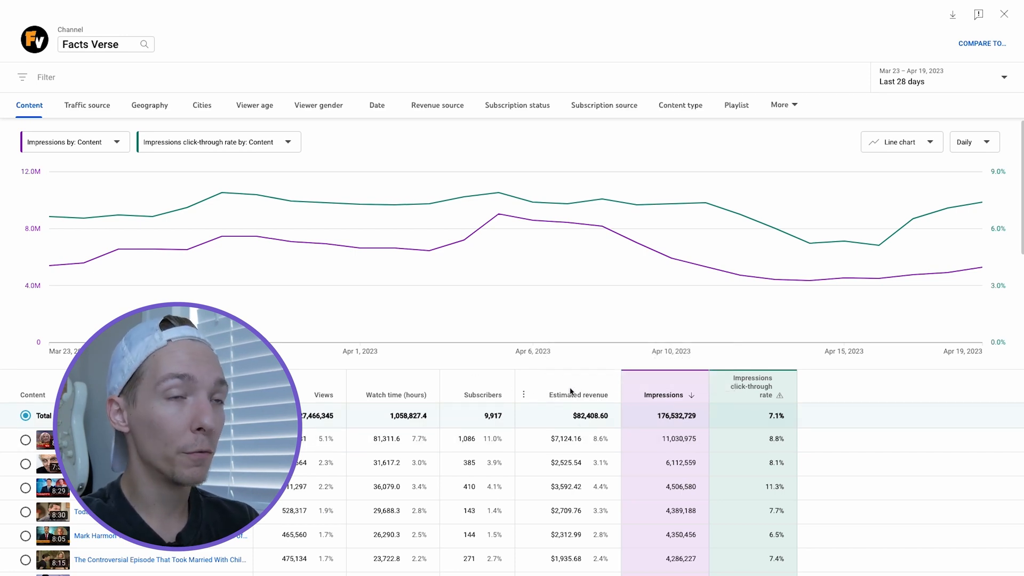
mouse_move(577, 395)
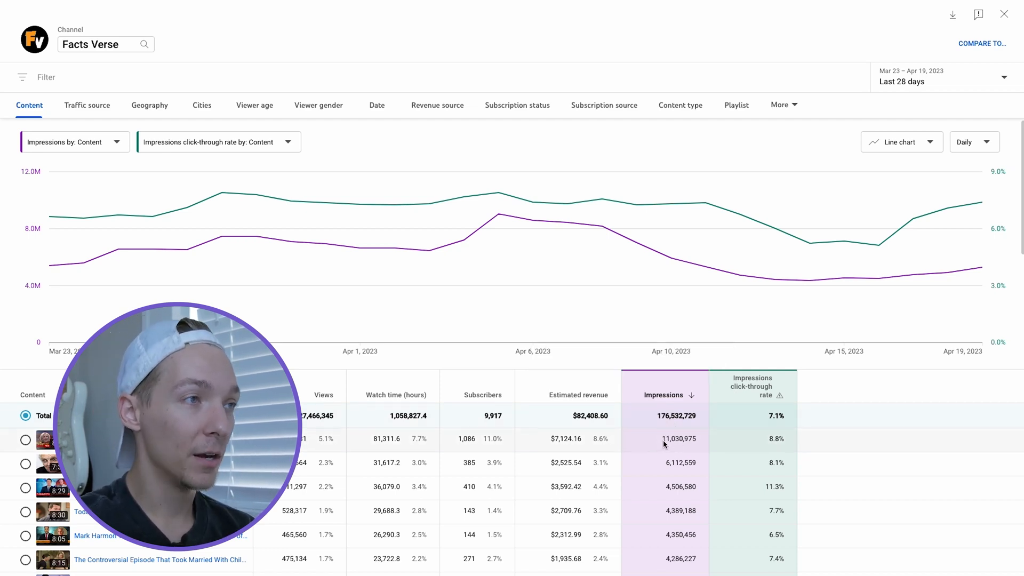
double_click(679, 438)
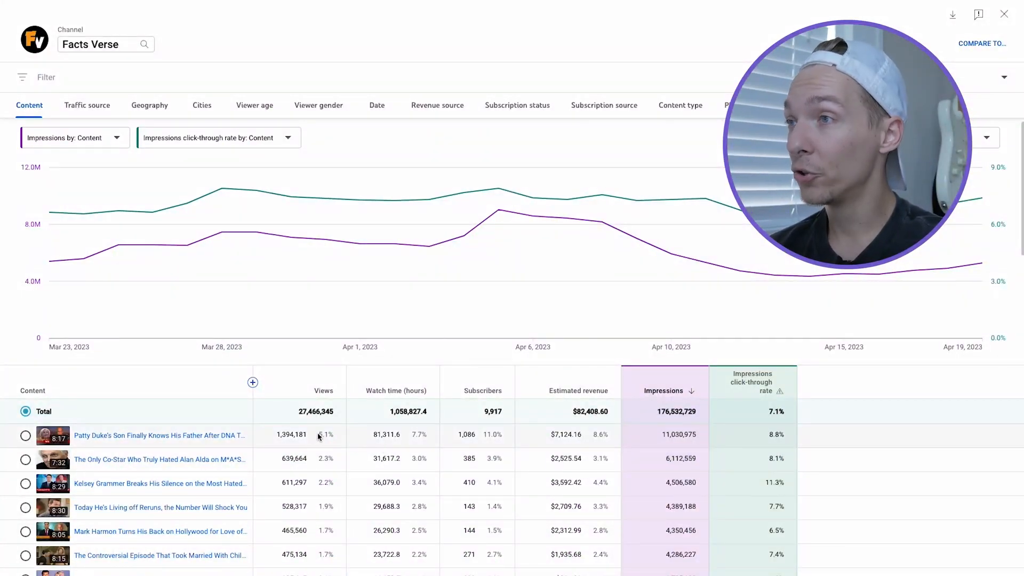
mouse_move(777, 436)
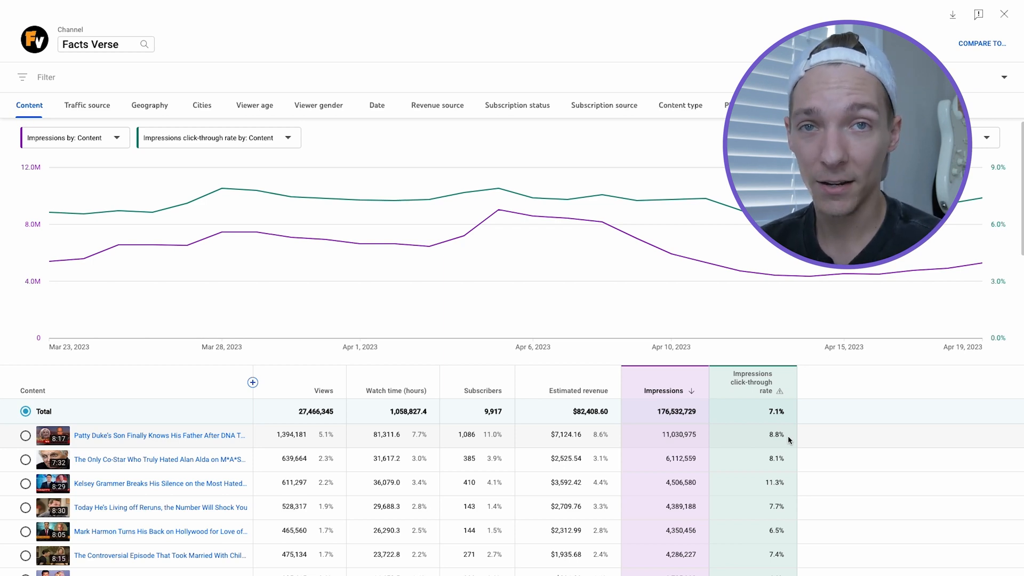
scroll("down", 3)
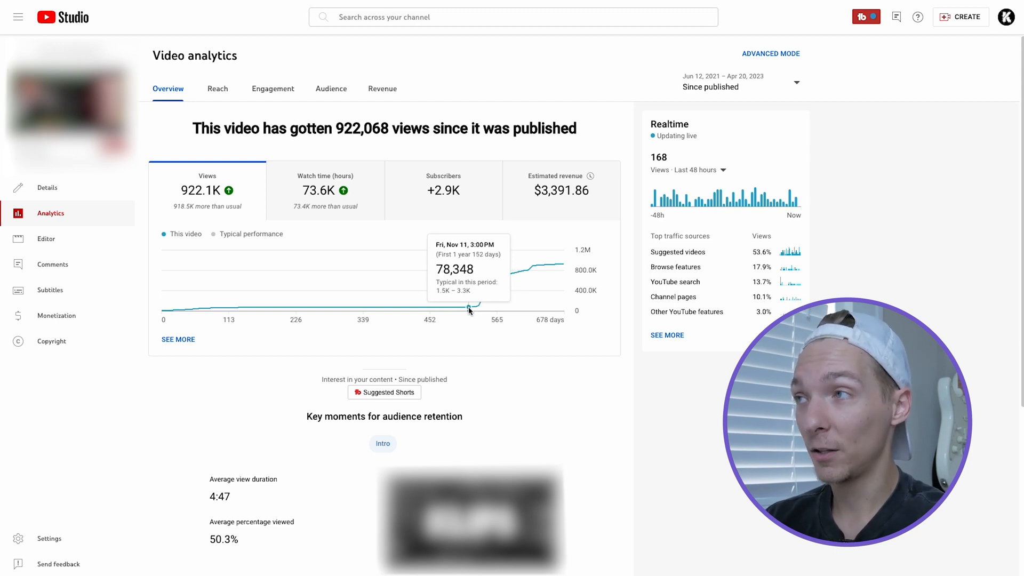
mouse_move(480, 306)
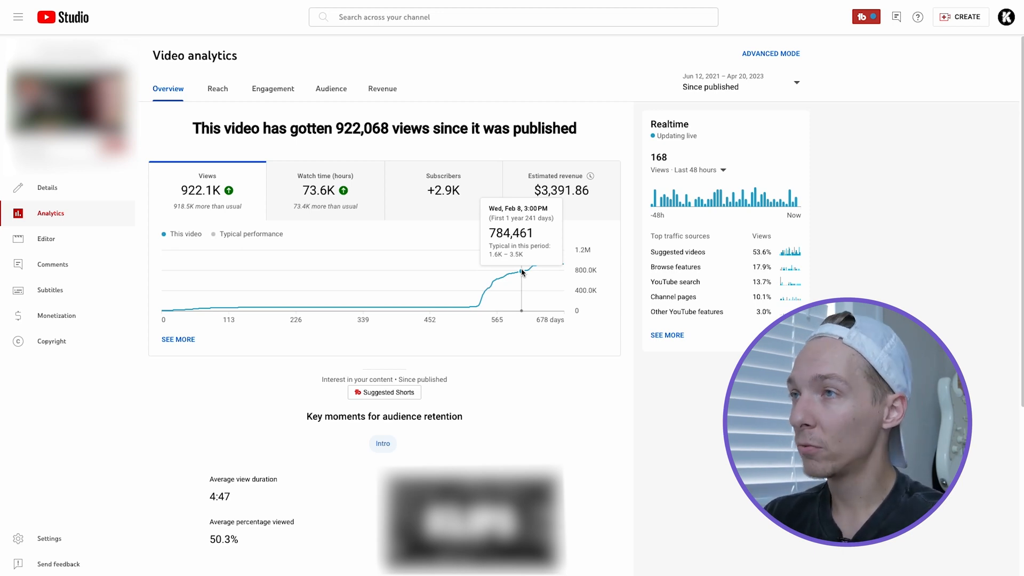
mouse_move(538, 268)
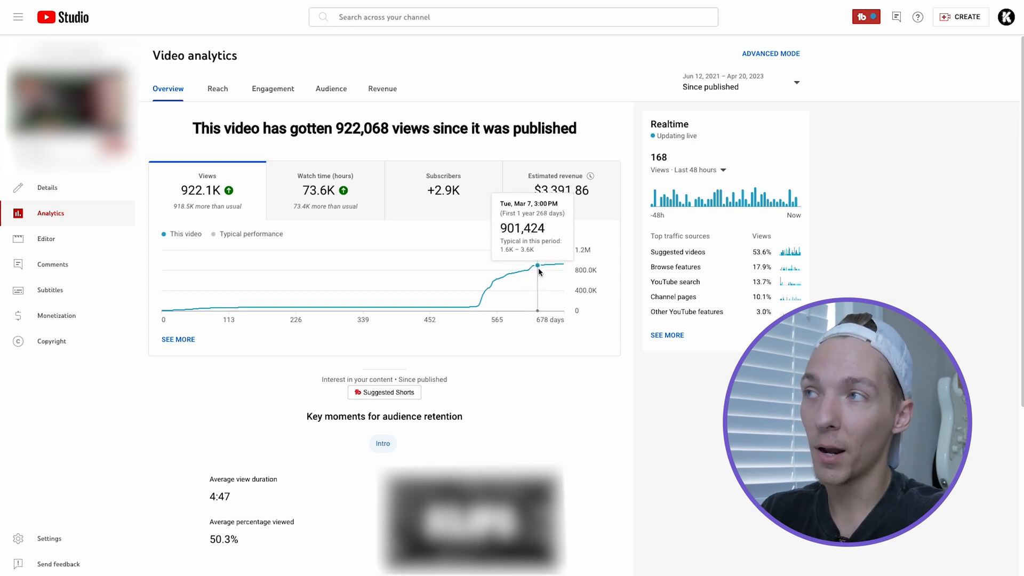
mouse_move(531, 270)
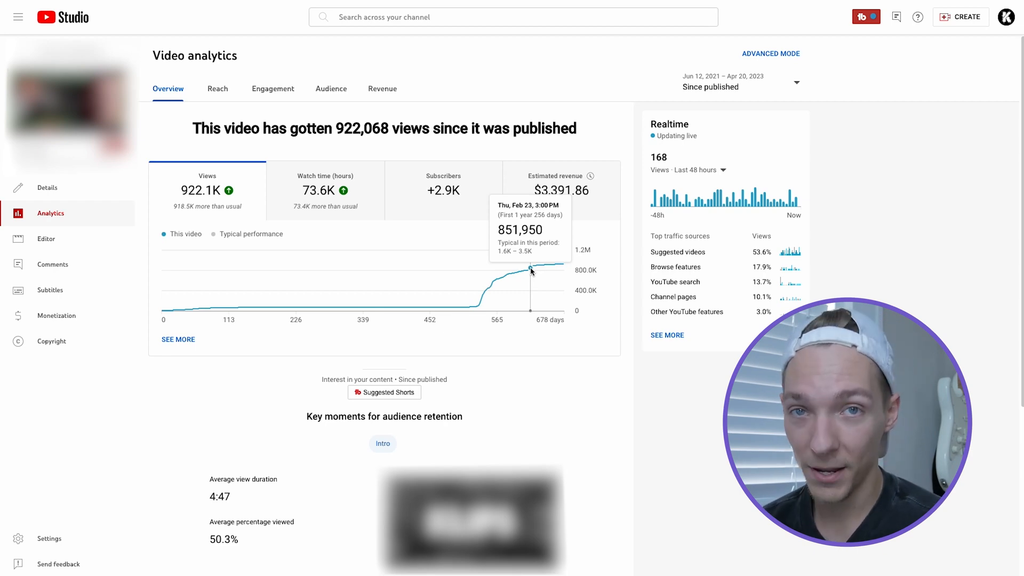
left_click(771, 54)
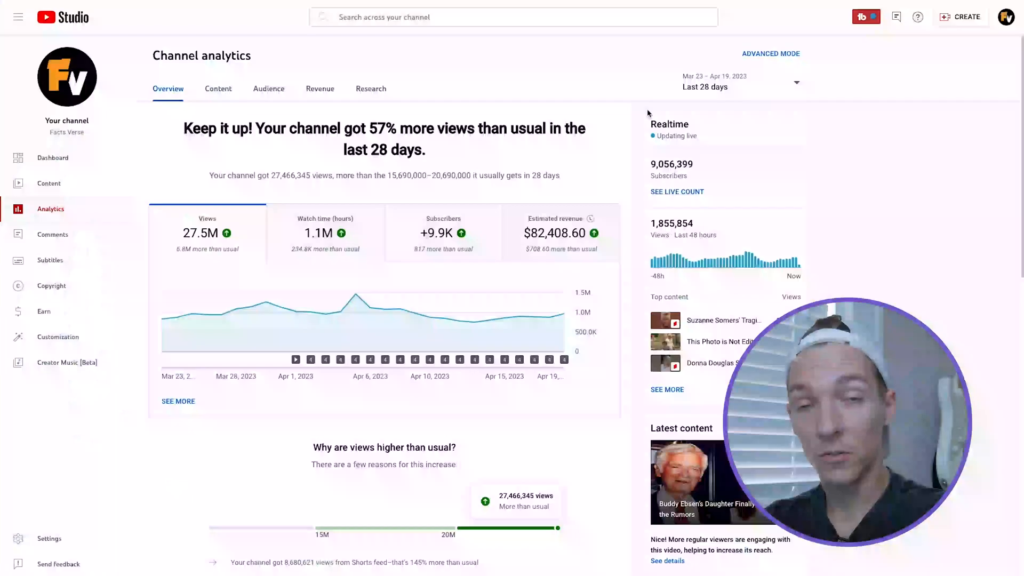
mouse_move(251, 307)
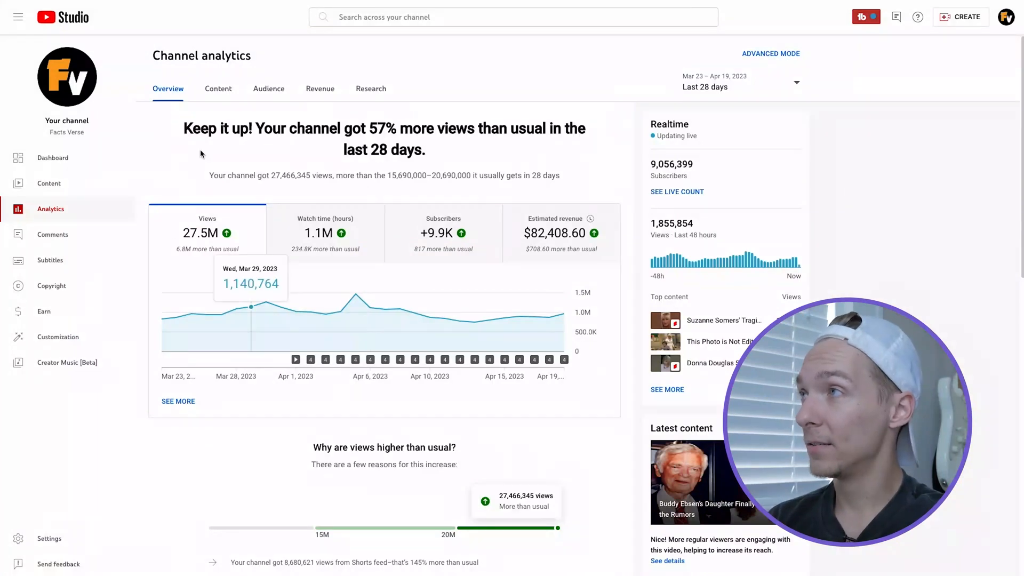
Show the Audience tab and scroll through returning viewers and audience-growing videos.
left_click(268, 88)
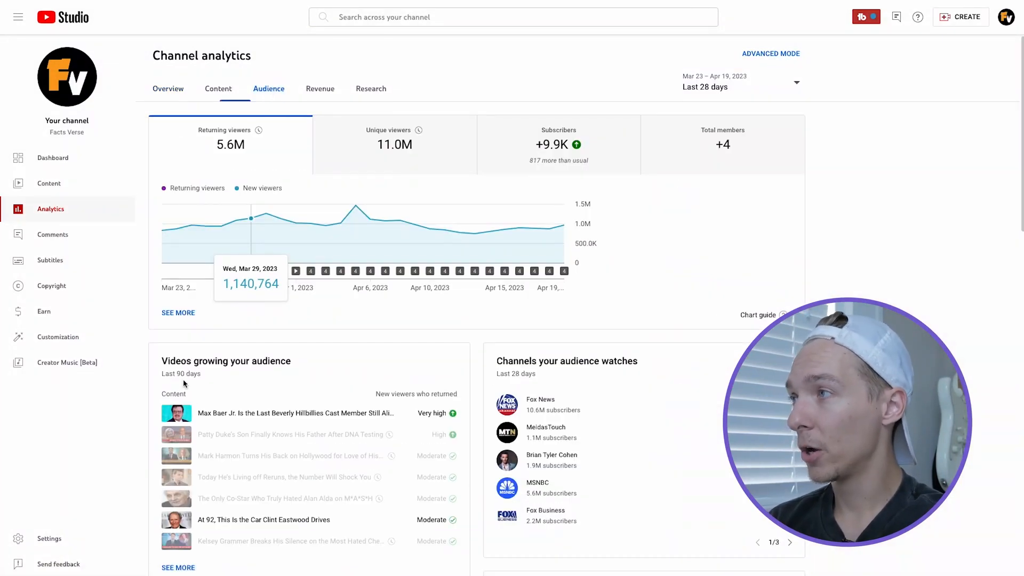
scroll("down", 3)
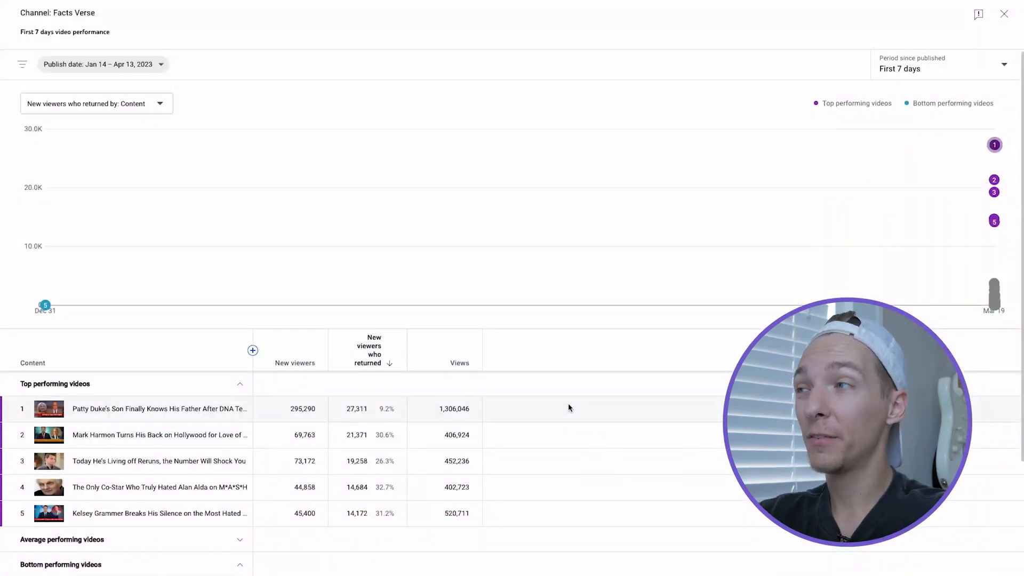
mouse_move(457, 231)
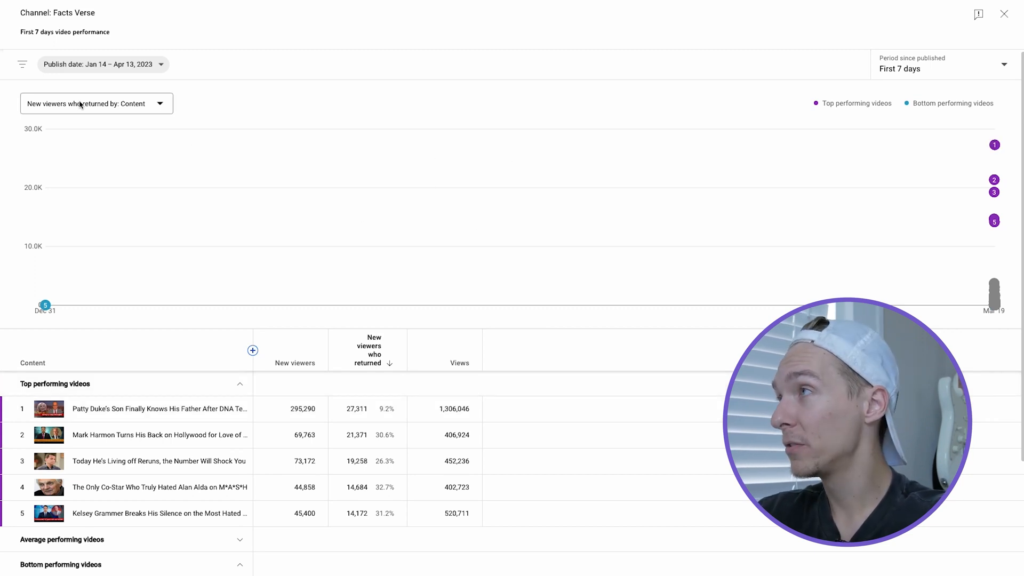
Rank the video performance report by impressions and add a click-through rate column.
left_click(96, 103)
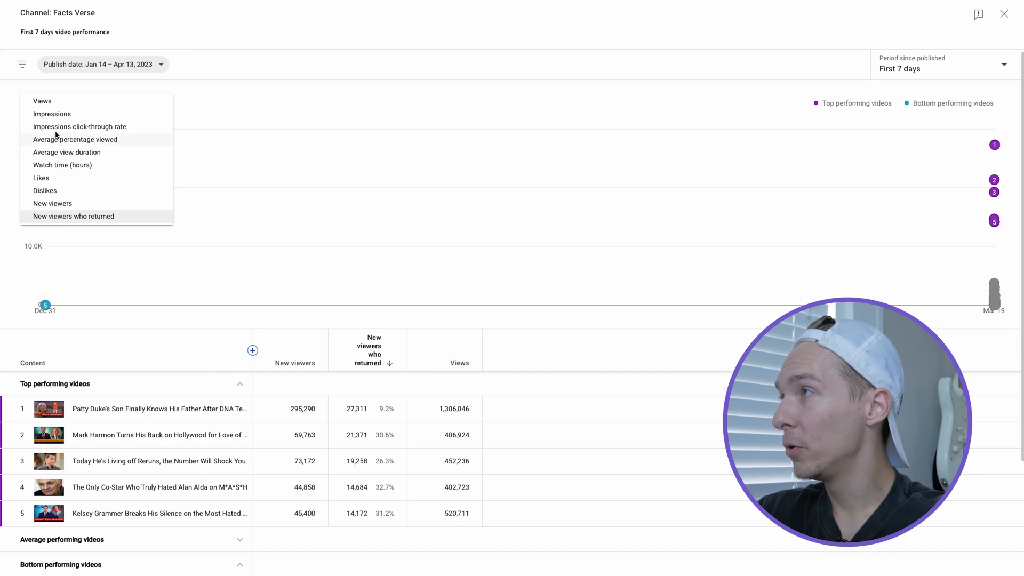
left_click(52, 113)
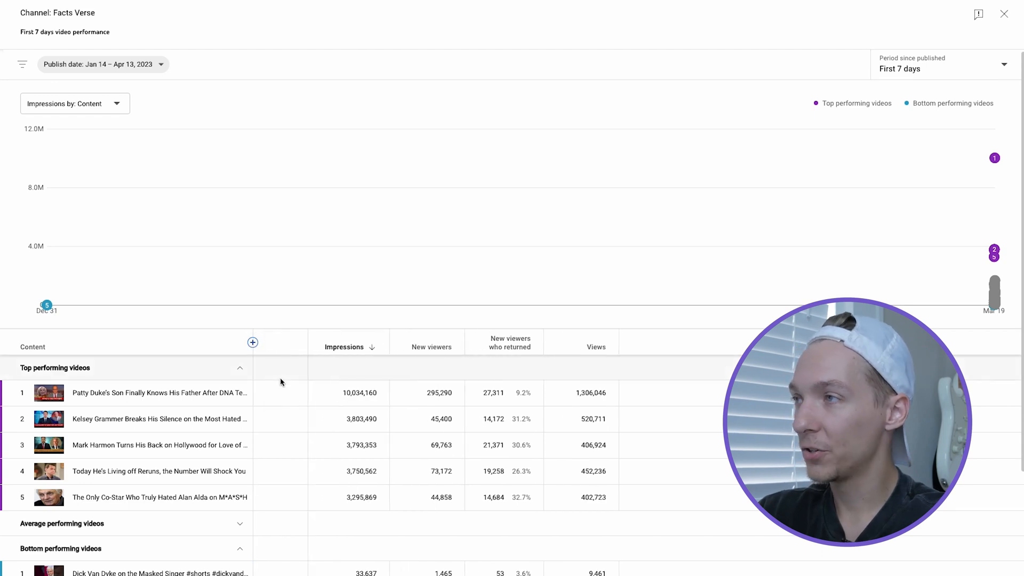
left_click(253, 343)
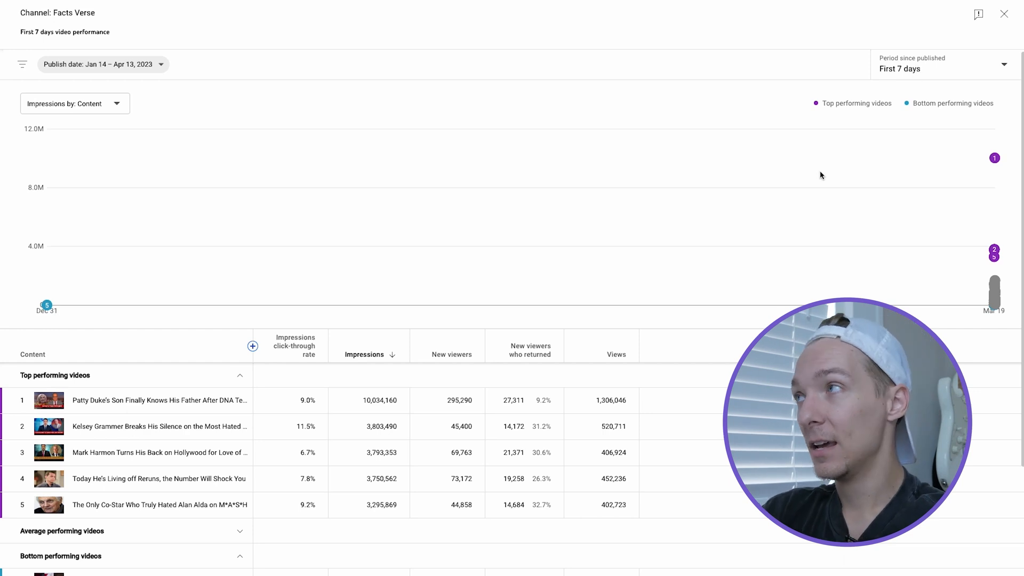
Set the period since published to First 28 days and open the extra metrics list.
left_click(941, 64)
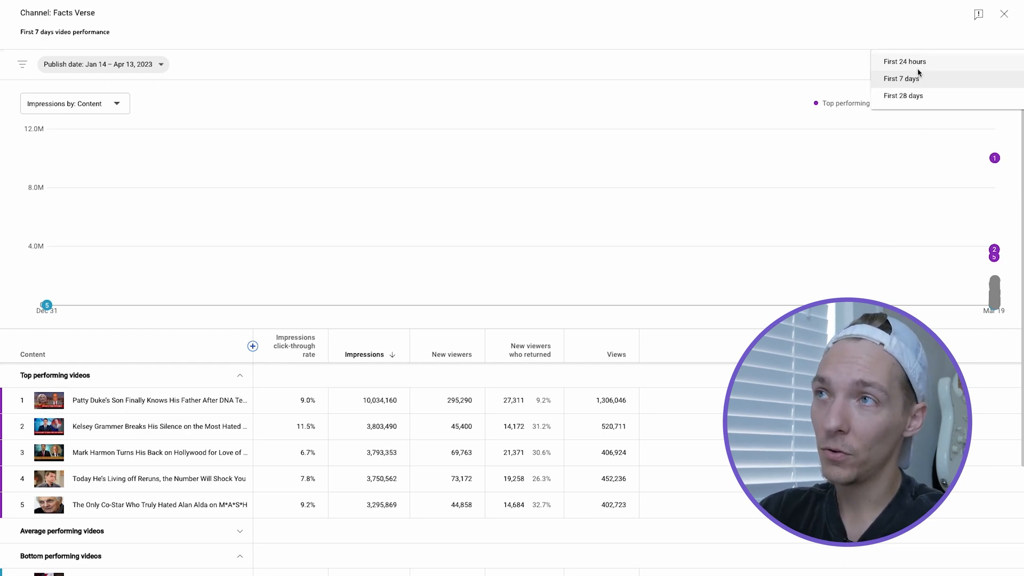
left_click(903, 95)
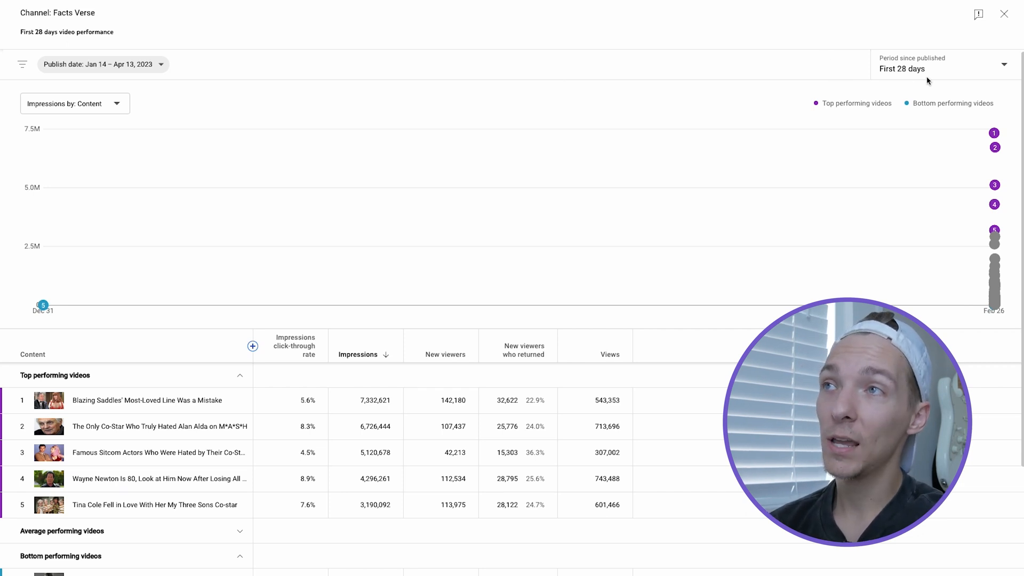
mouse_move(536, 290)
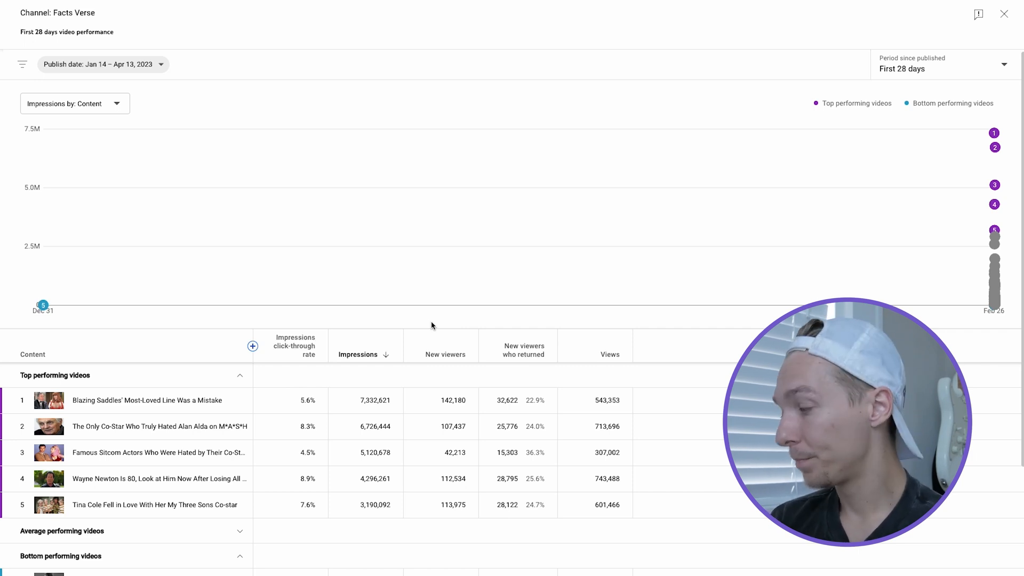
left_click(252, 346)
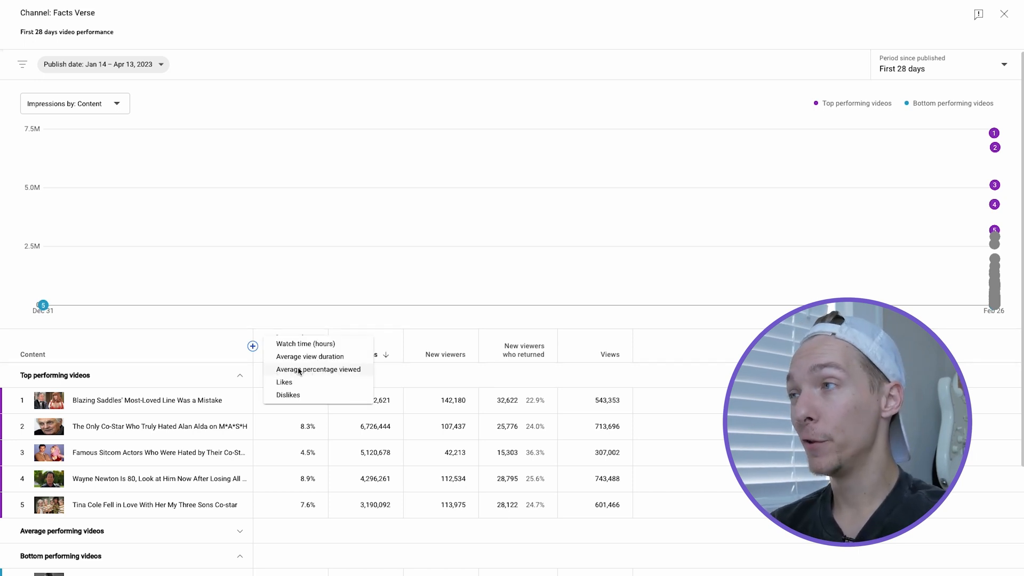
Add an Average percentage viewed column (55.7% for the top video) and scroll the table.
left_click(319, 369)
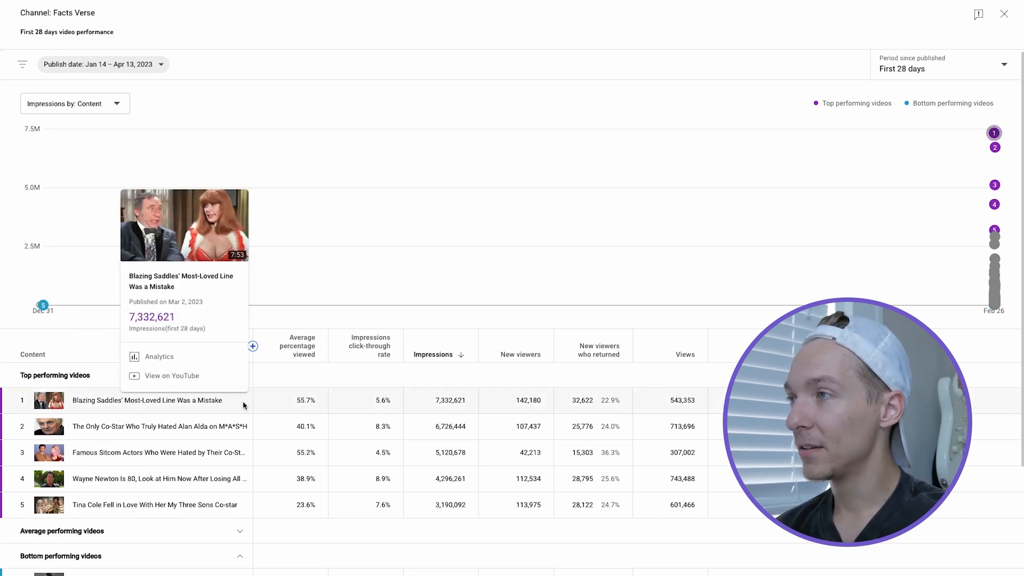
mouse_move(379, 408)
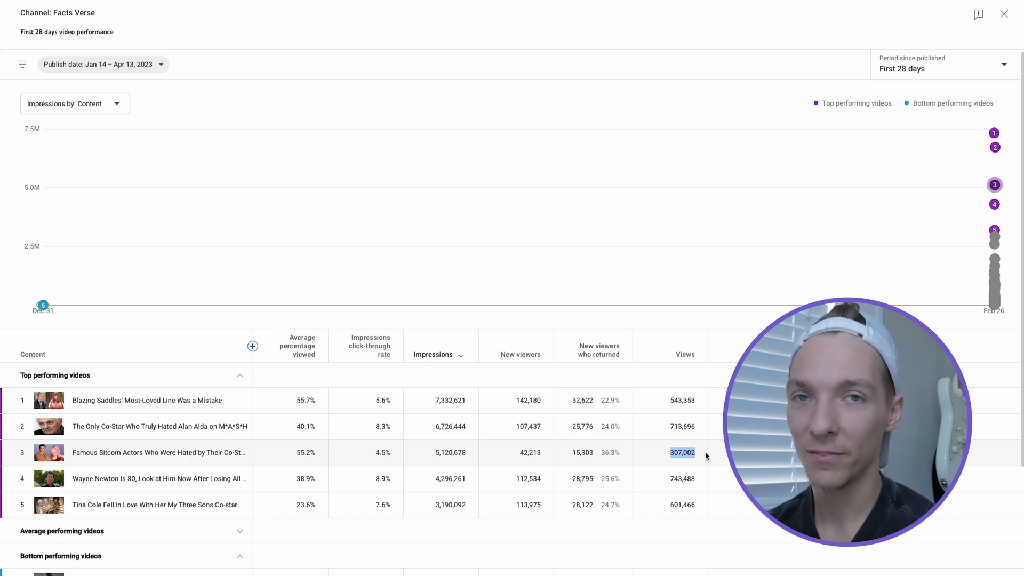
scroll("down", 3)
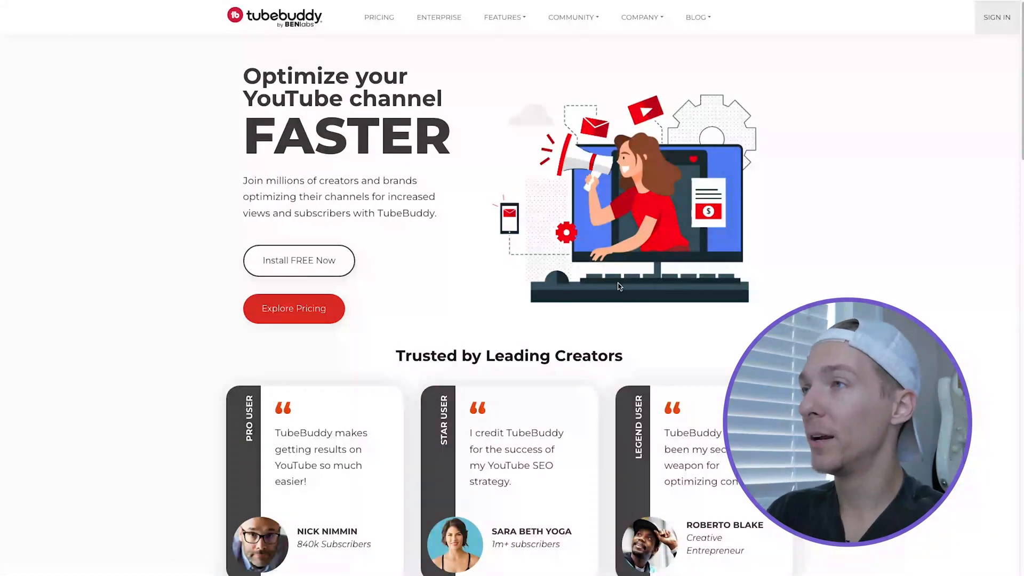
scroll("down", 3)
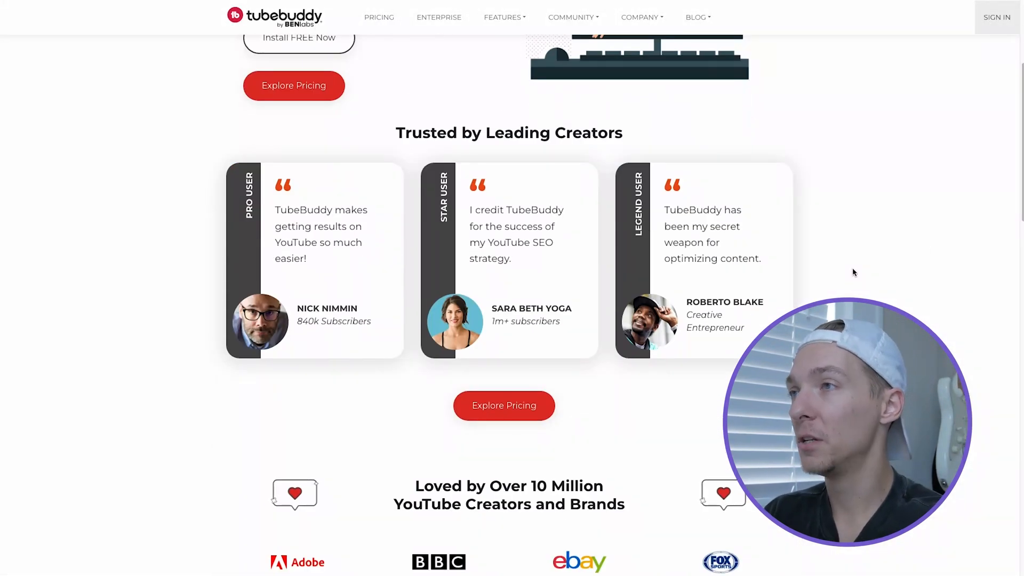
scroll("down", 3)
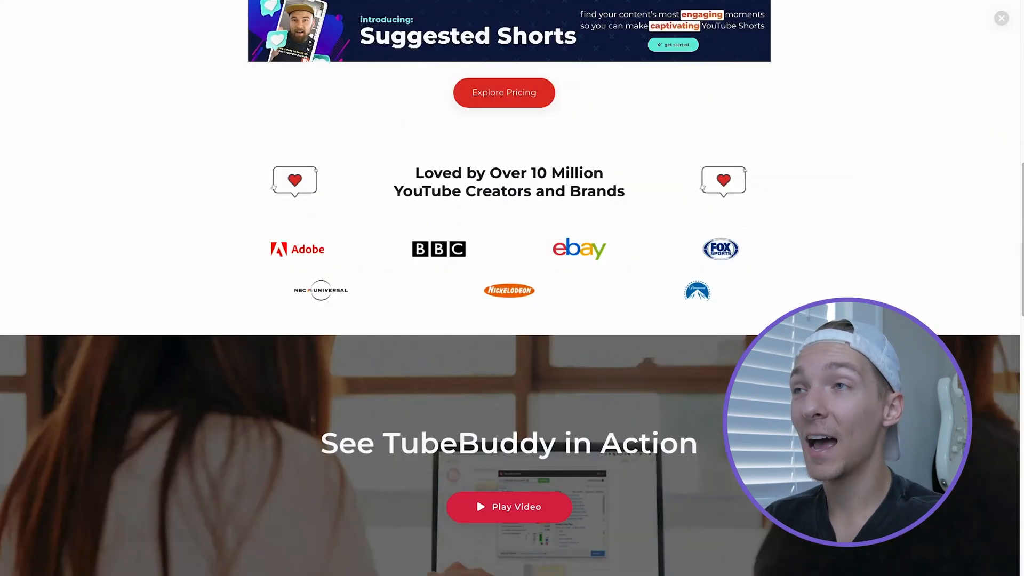
scroll("down", 3)
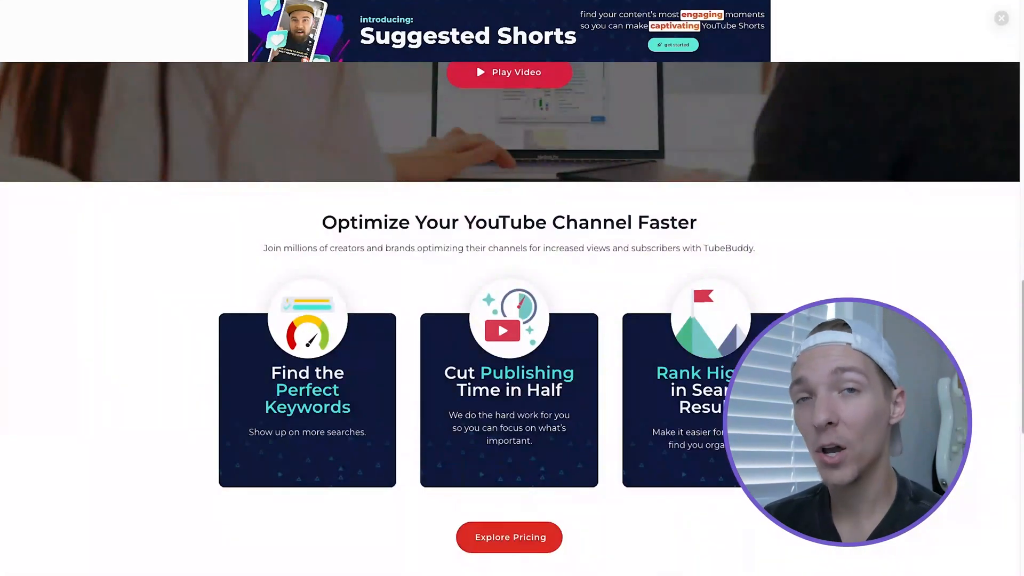
scroll("down", 3)
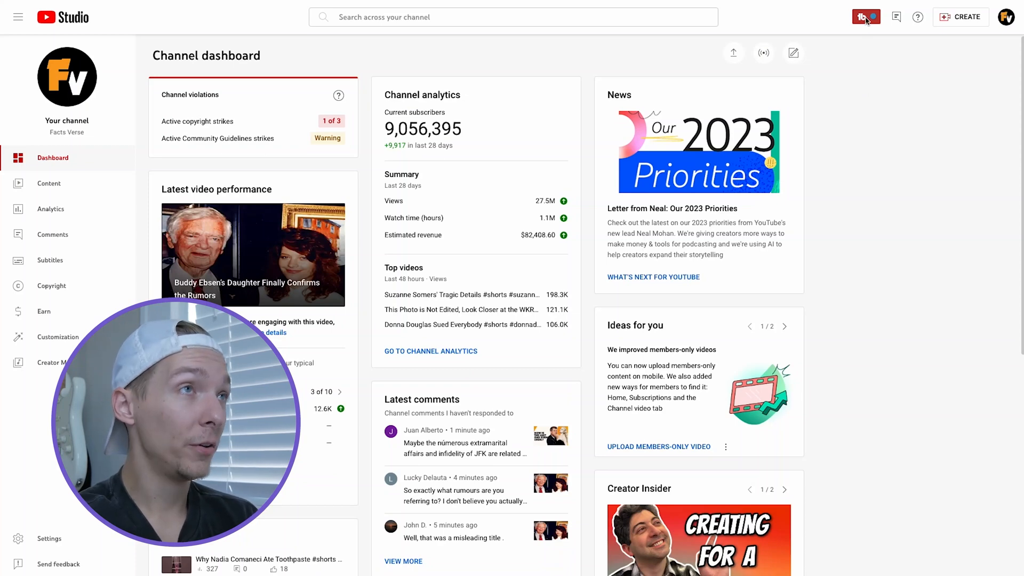
Launch TubeBuddy's Click Magnet tool from the extension menu.
left_click(866, 17)
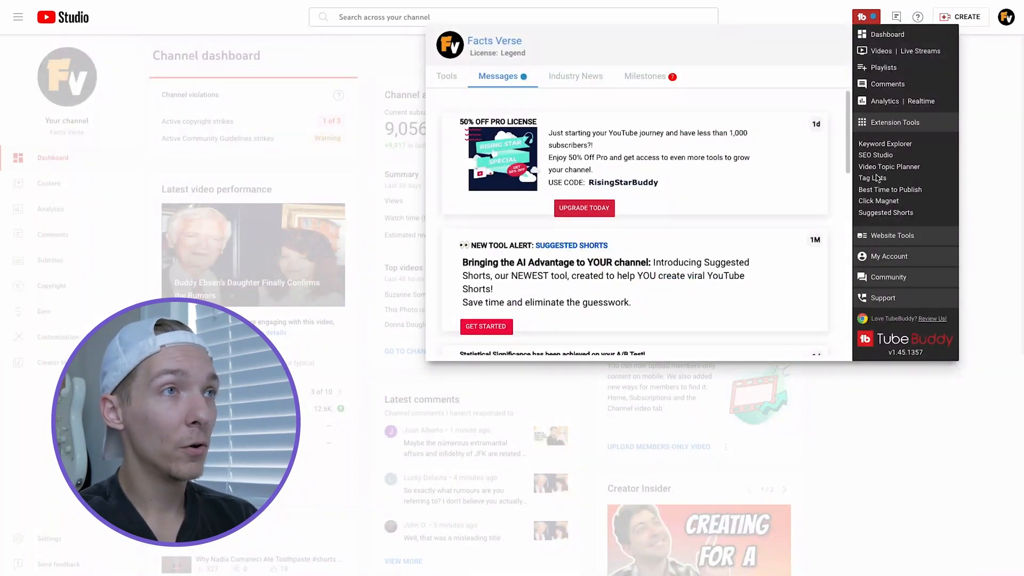
left_click(879, 201)
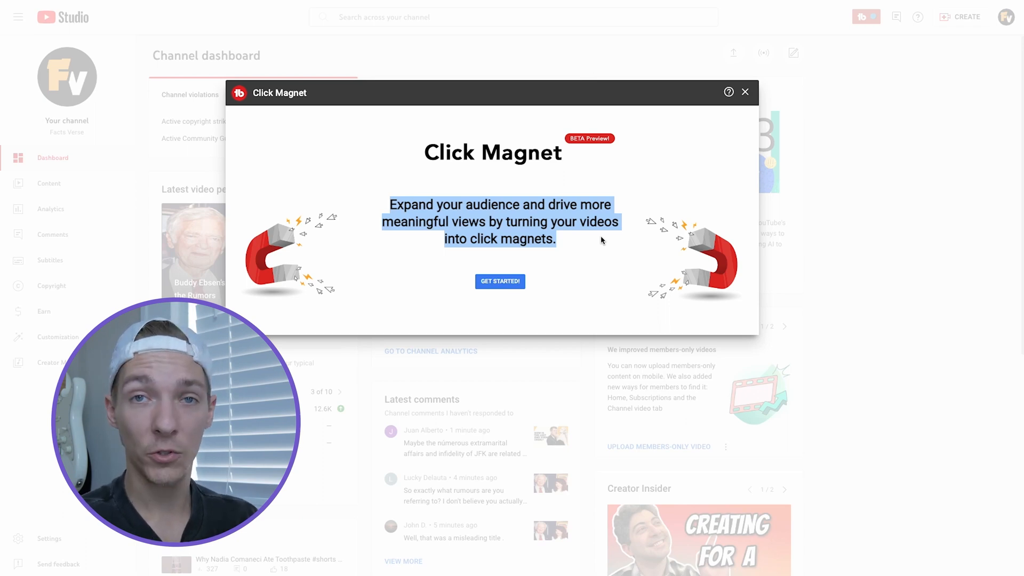
Get started with Click Magnet and show the CTR Opportunities report.
left_click(500, 281)
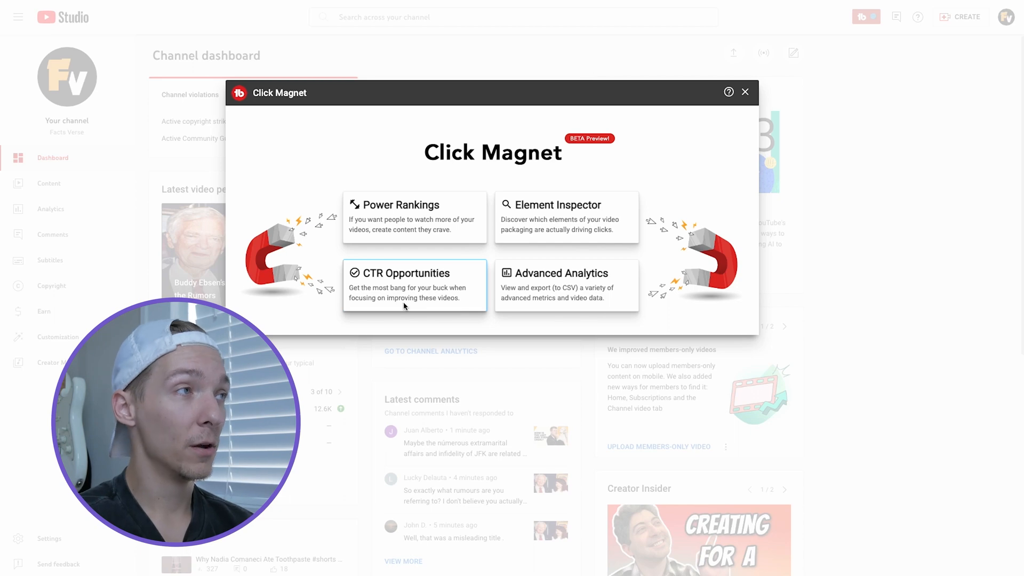
left_click(402, 284)
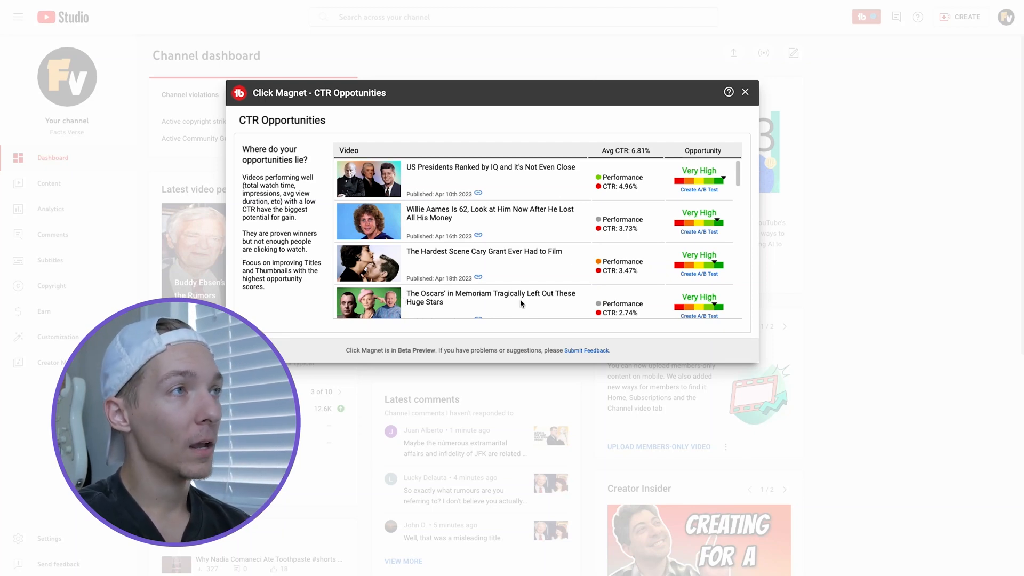
scroll("down", 3)
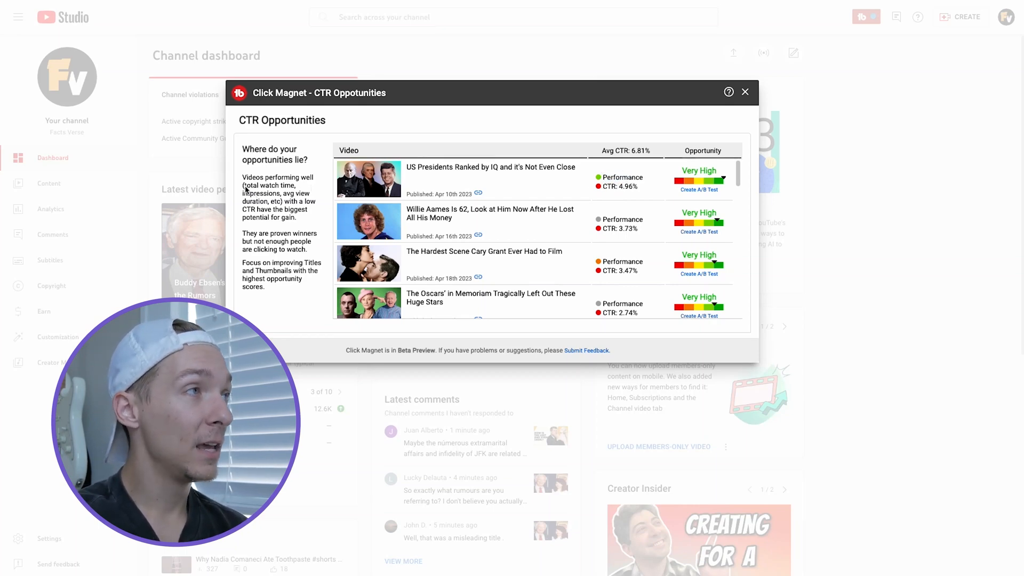
left_click_drag(245, 185, 274, 200)
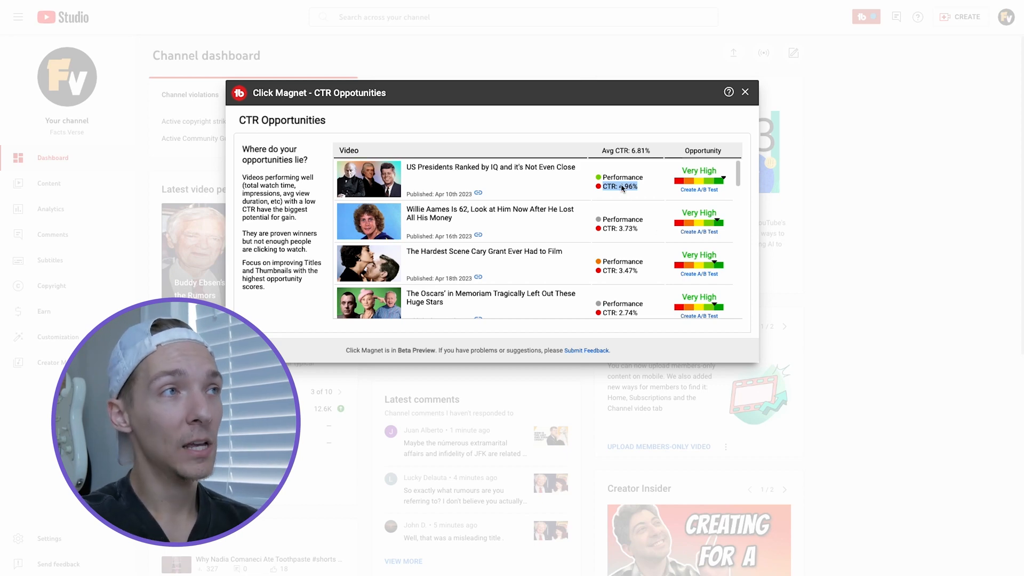
mouse_move(672, 202)
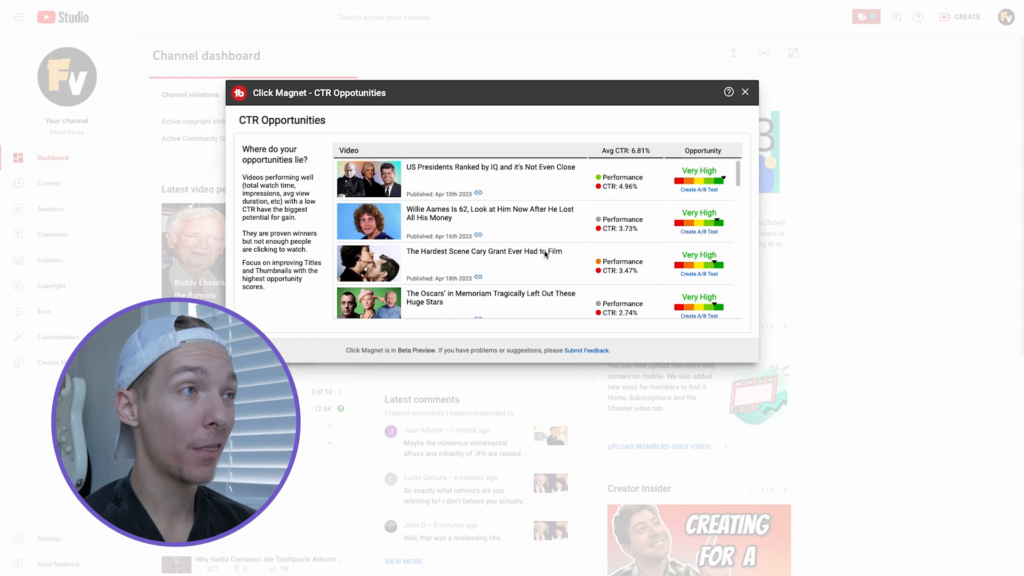
mouse_move(487, 273)
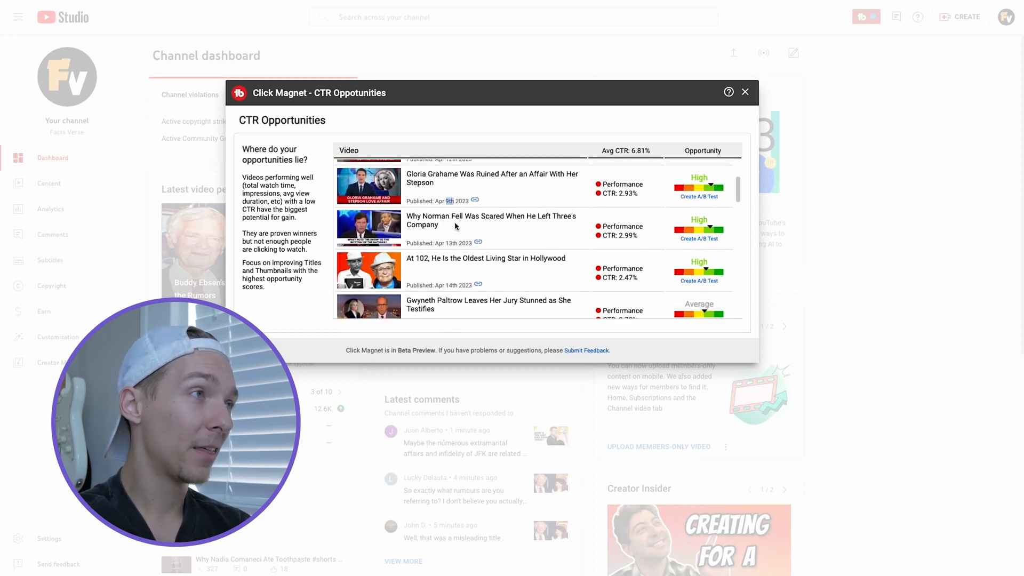
scroll("down", 3)
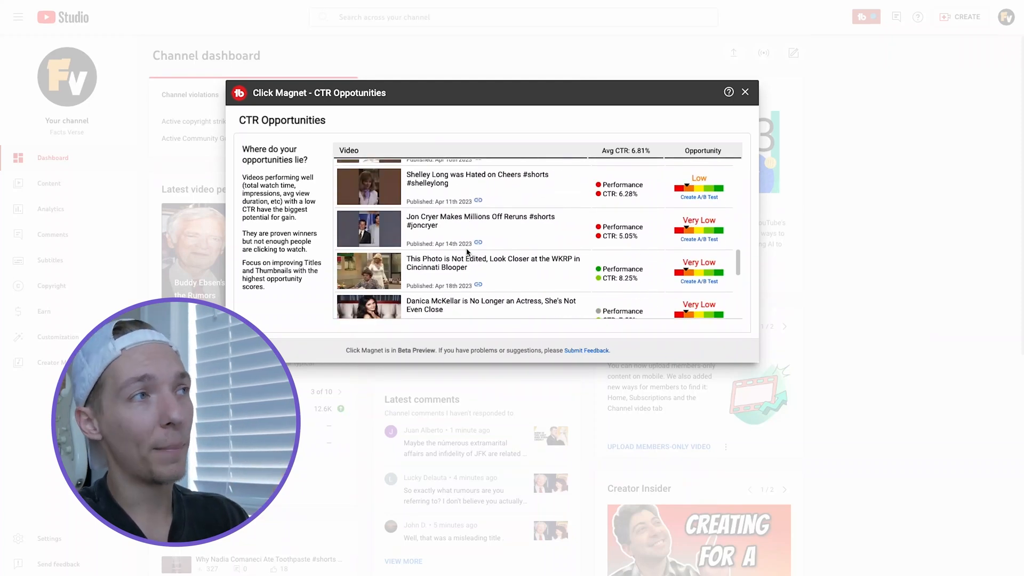
scroll("down", 3)
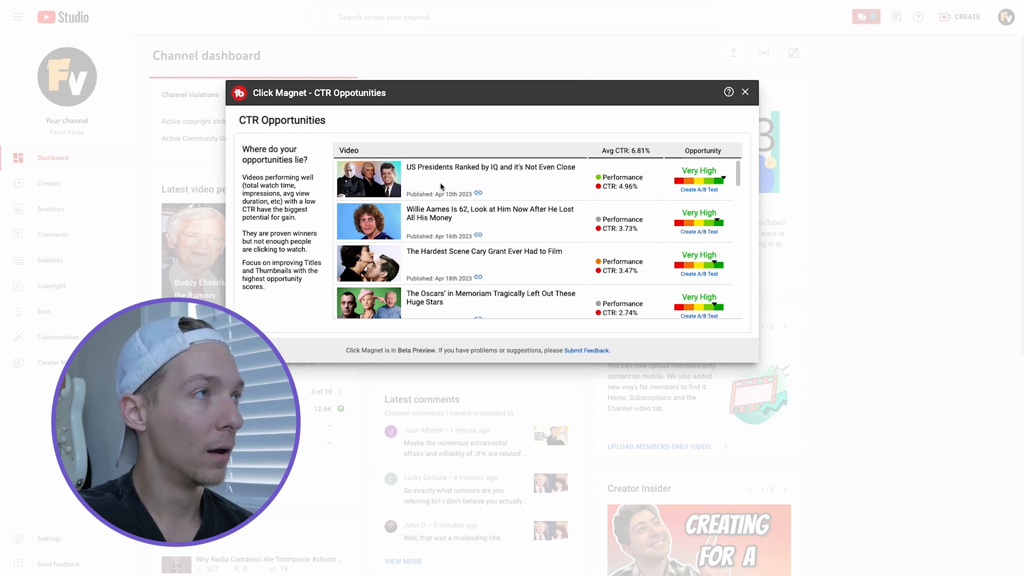
double_click(491, 166)
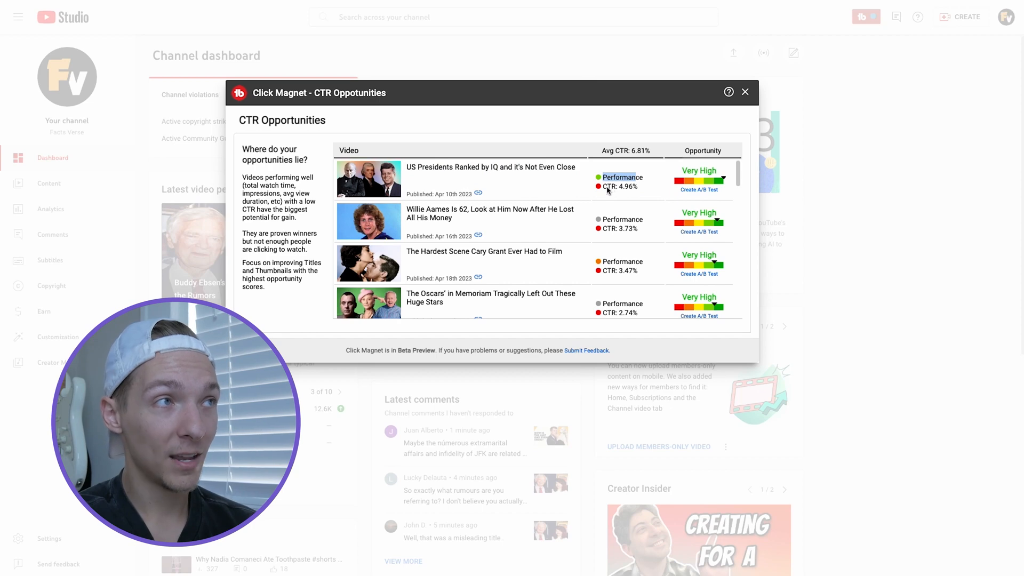
mouse_move(629, 191)
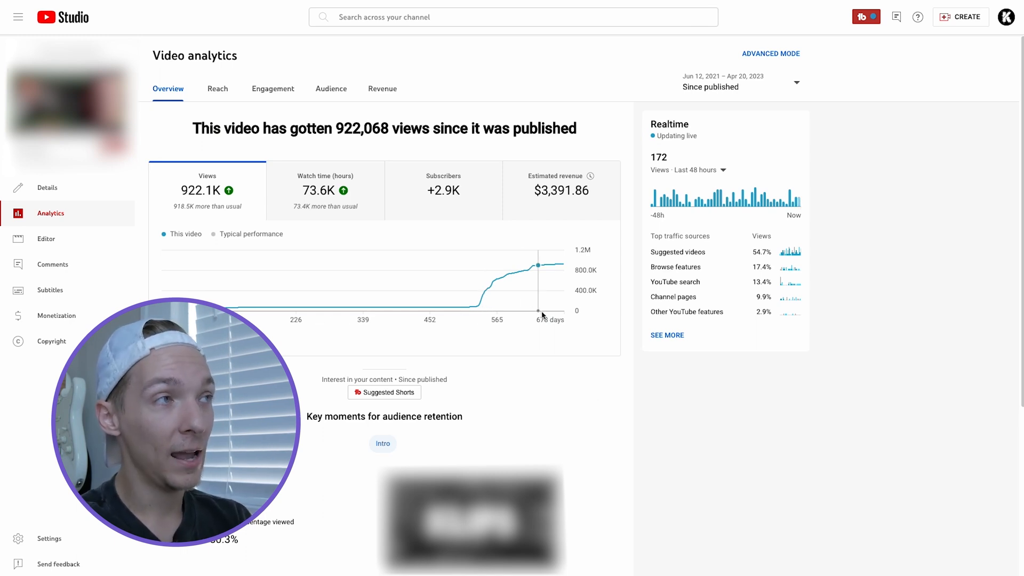
mouse_move(605, 362)
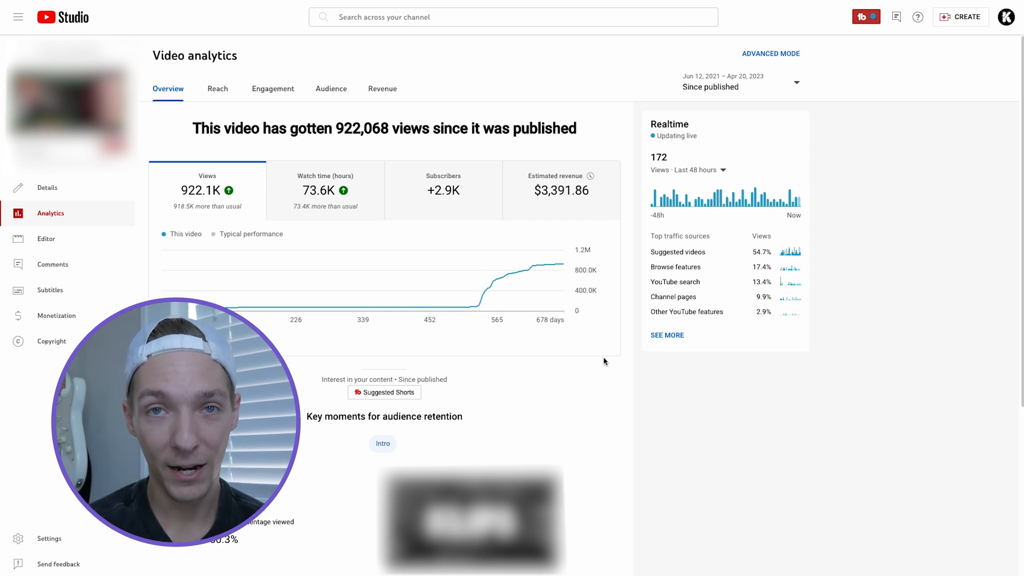